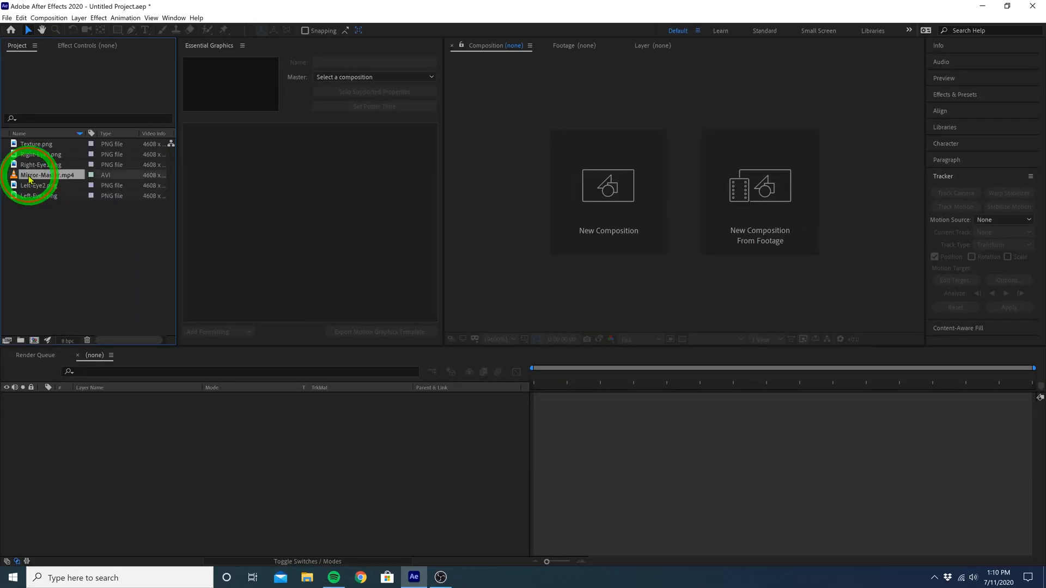
Step: Build the Mirror-Master composition from the Mirror-Master.mp4 clip as its only layer
double_click(37, 174)
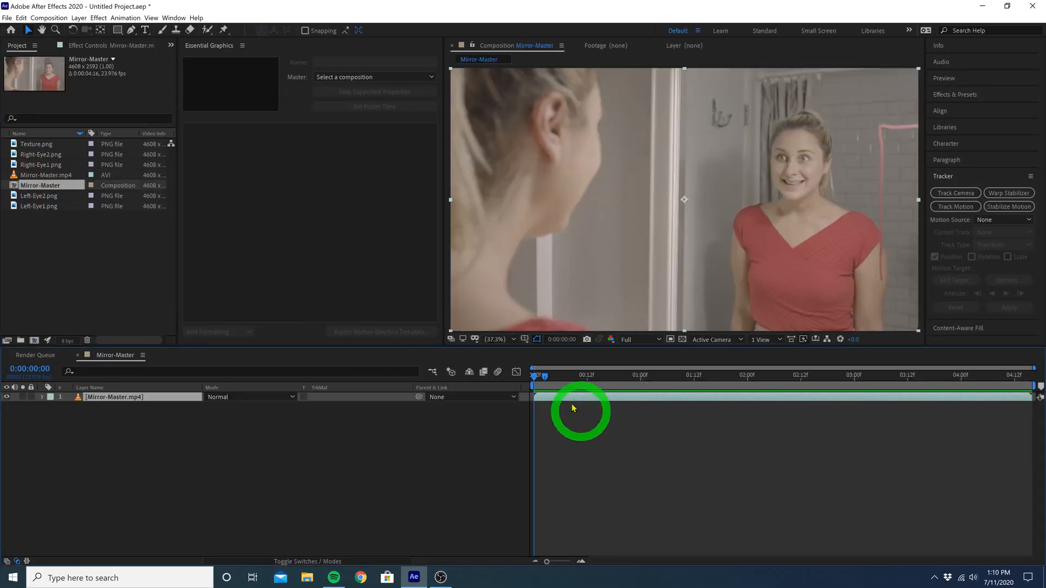
drag(580, 373, 535, 374)
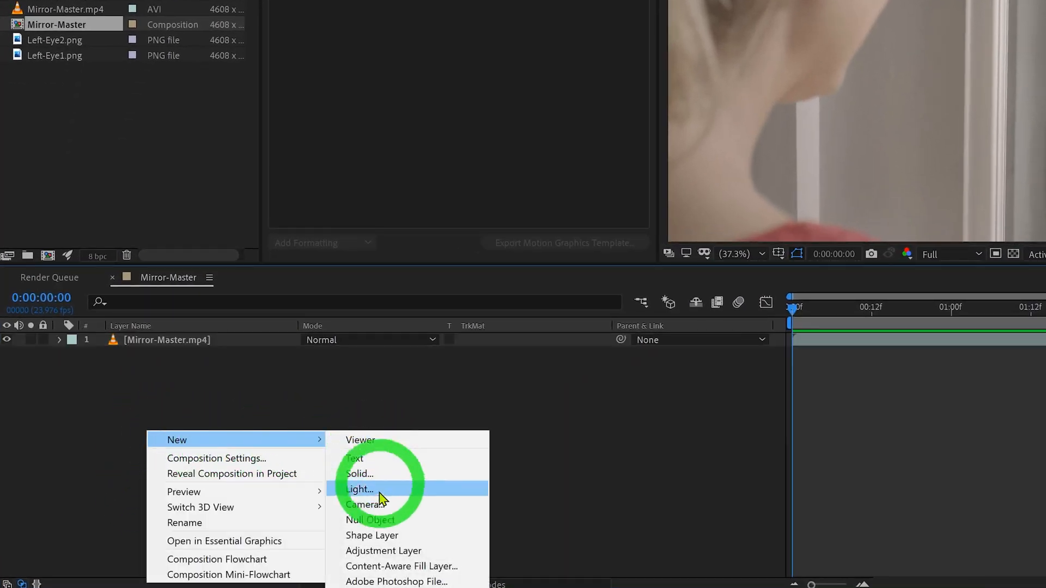
Step: Add a null object layer named Left-Eye-Null and start Track Motion on the clip
click(371, 519)
text(Left-Eye-Null)
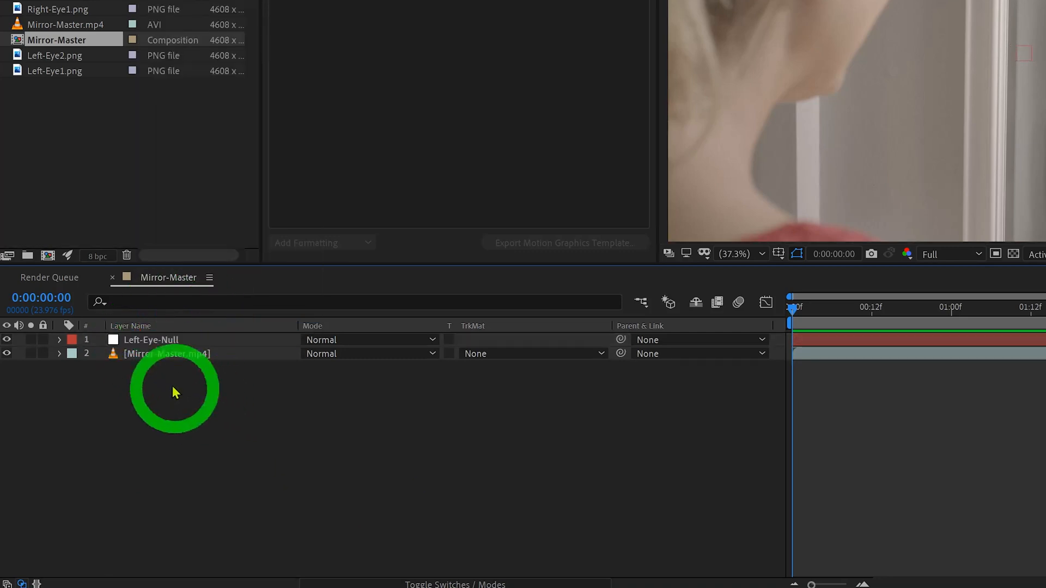
right_click(167, 354)
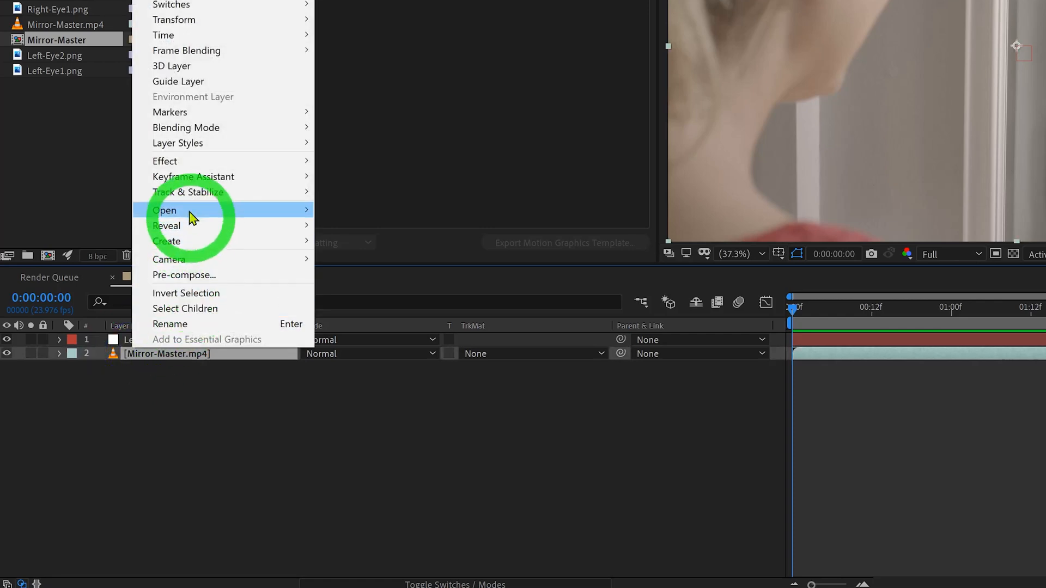
mouse_move(188, 191)
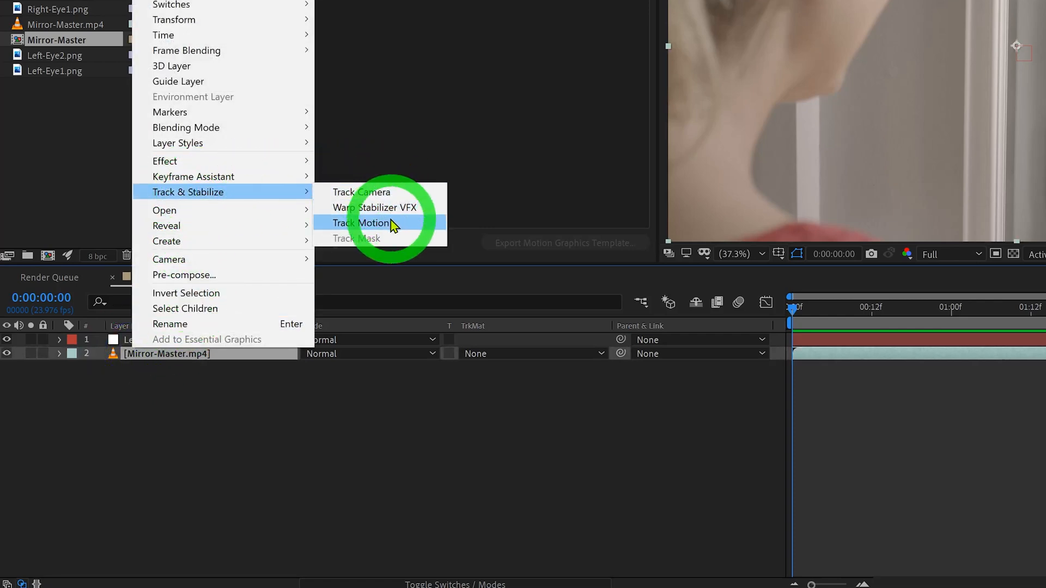
click(362, 223)
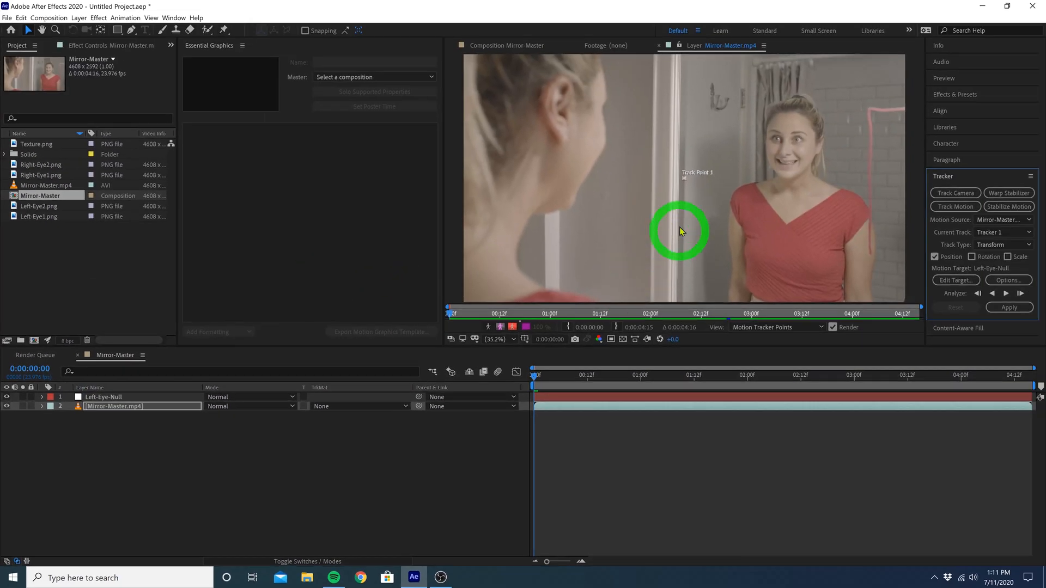
Step: Position and tighten Track Point 1 over the woman's left eye
drag(679, 231, 684, 182)
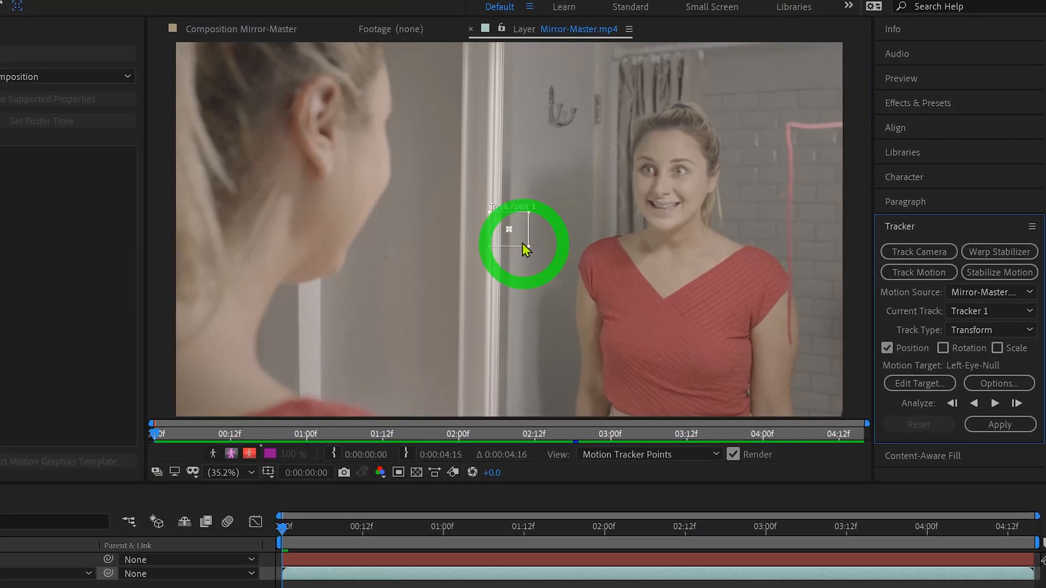
drag(523, 243, 514, 234)
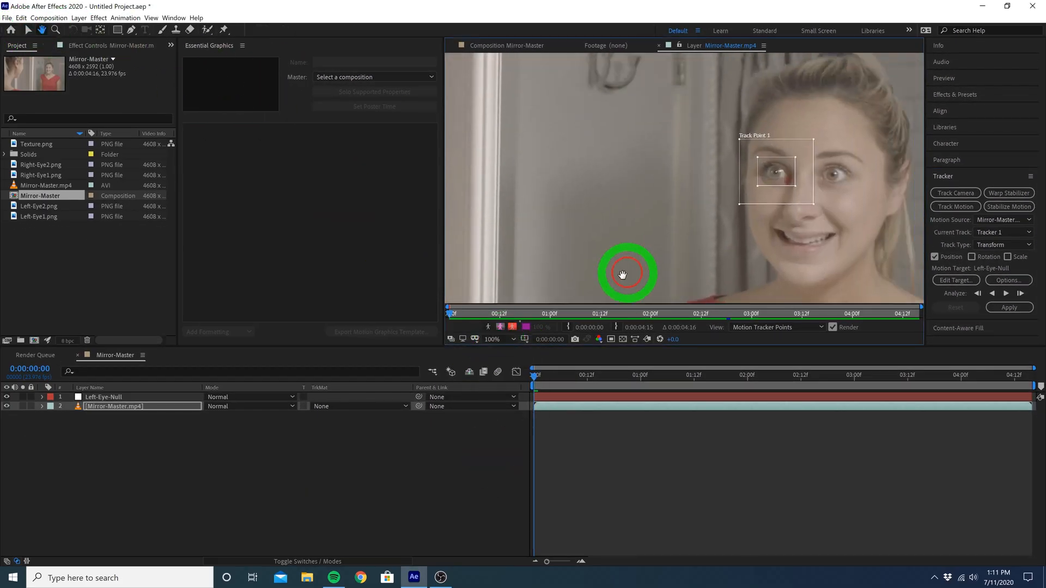
drag(626, 273, 549, 115)
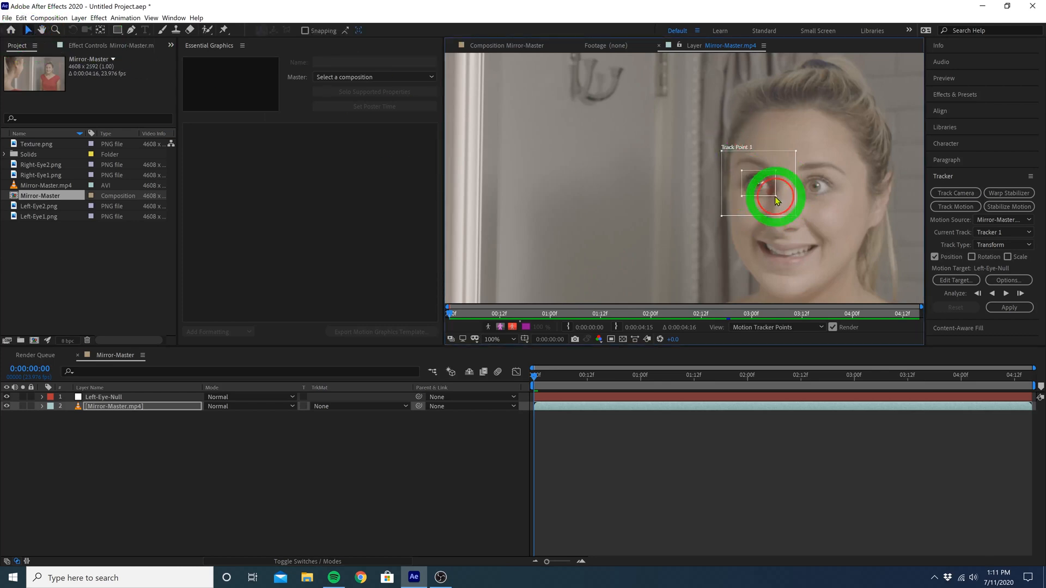
drag(773, 196, 797, 220)
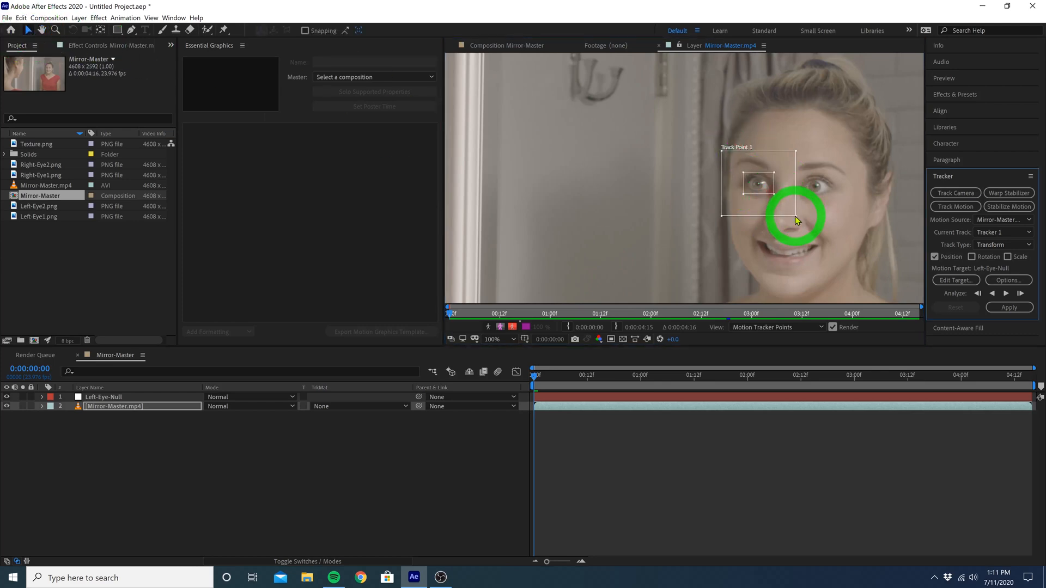
drag(794, 220, 780, 203)
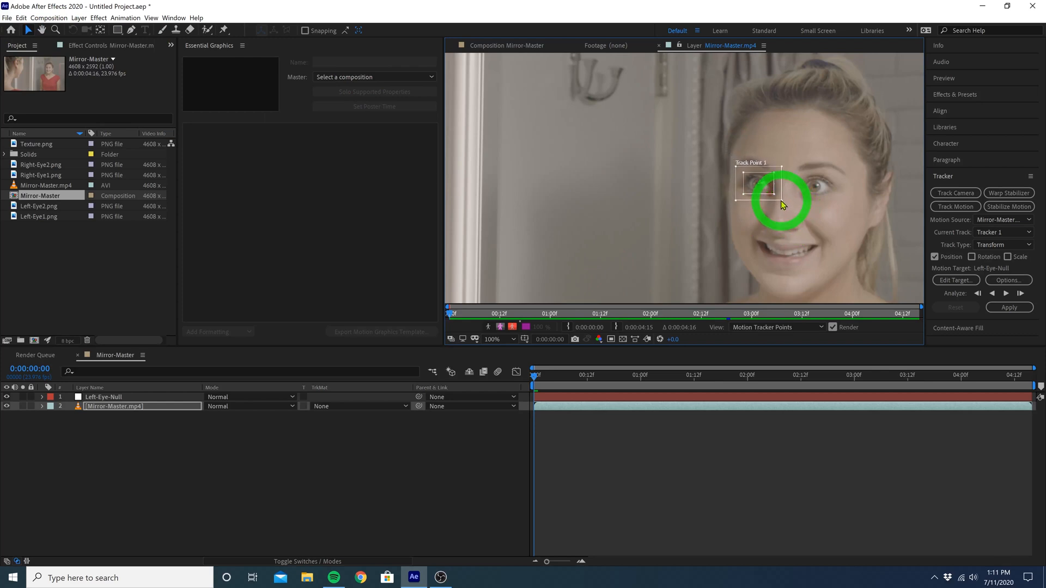
drag(781, 205, 773, 199)
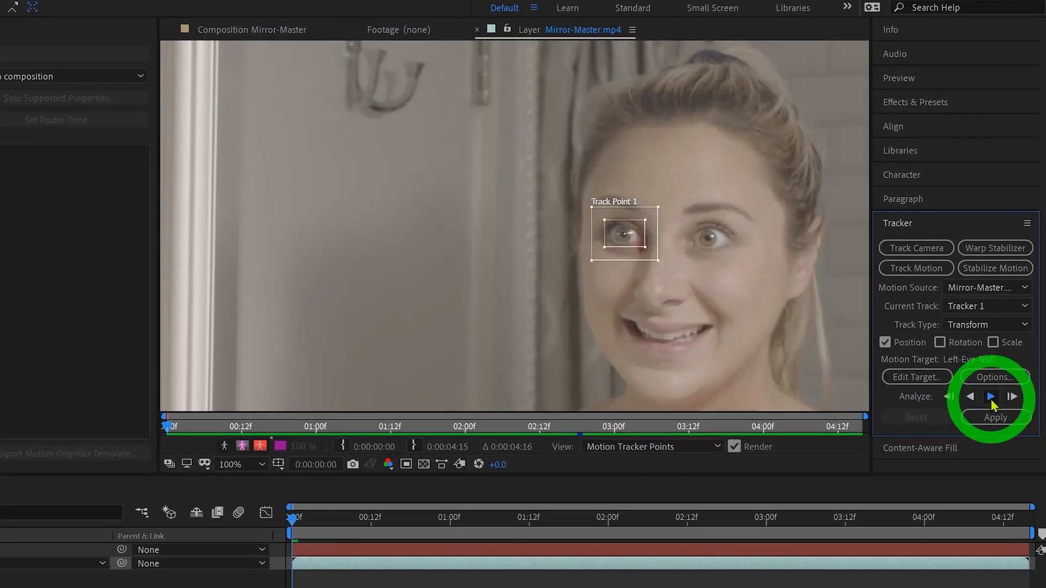
Step: Analyze the left eye forward and apply the tracking data to Left-Eye-Null
click(990, 397)
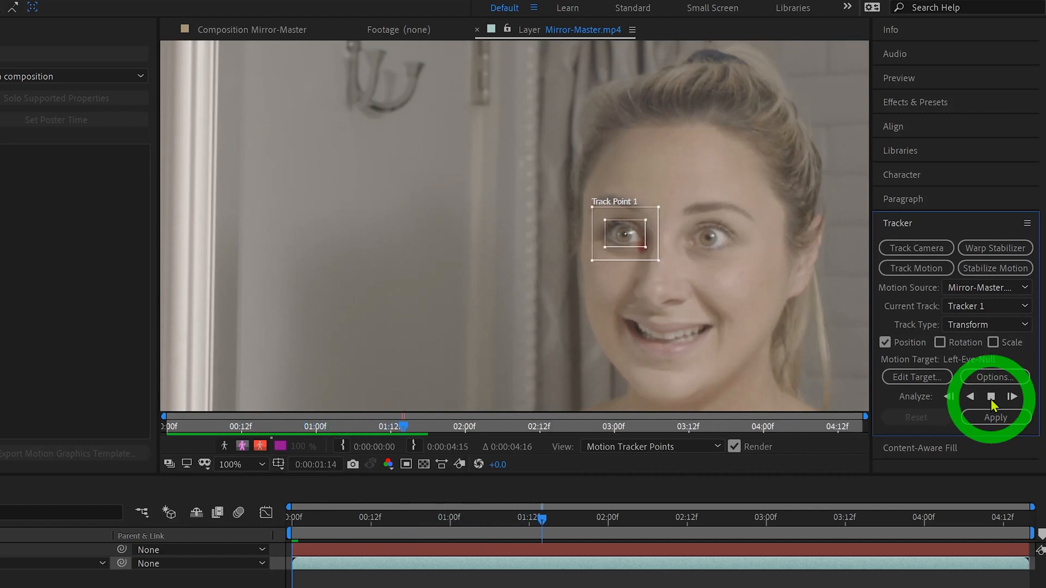
click(1012, 397)
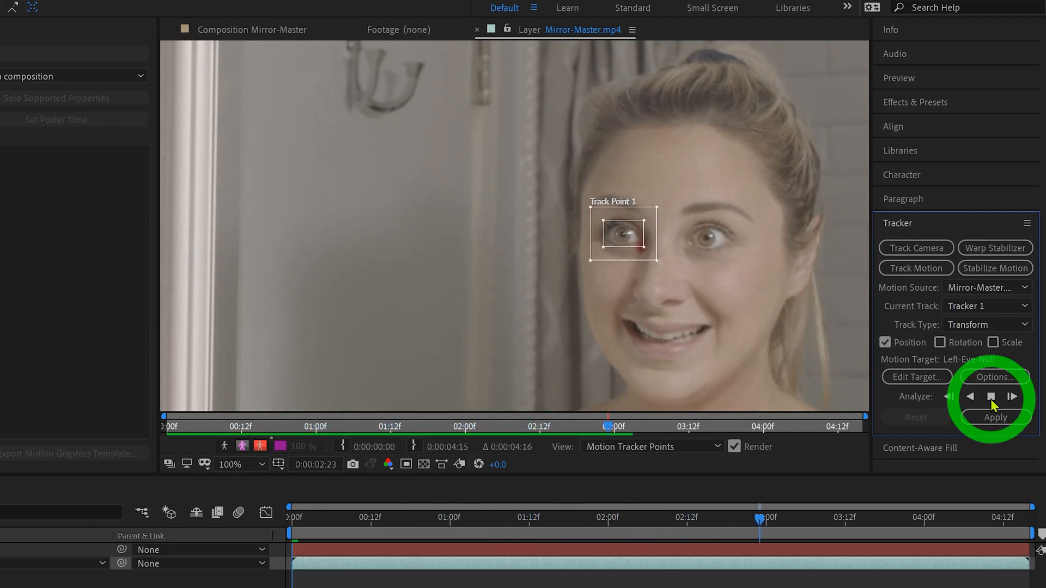
click(1011, 397)
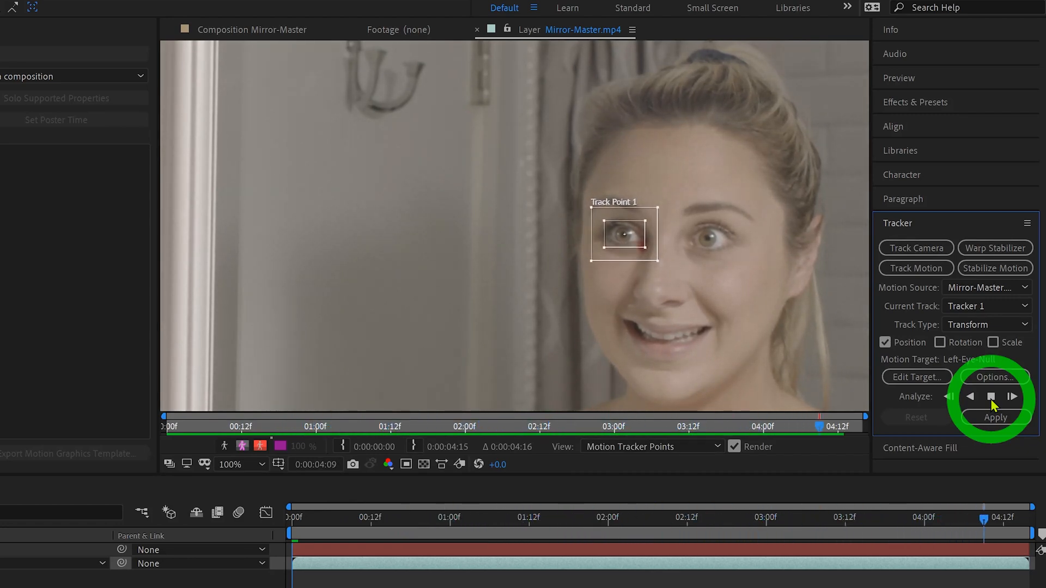
click(915, 377)
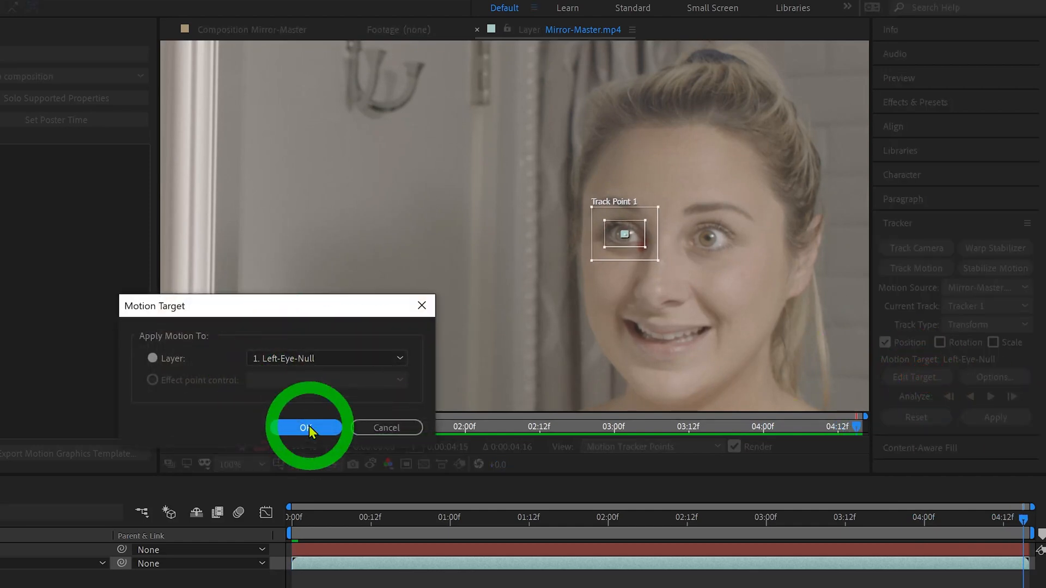
click(308, 427)
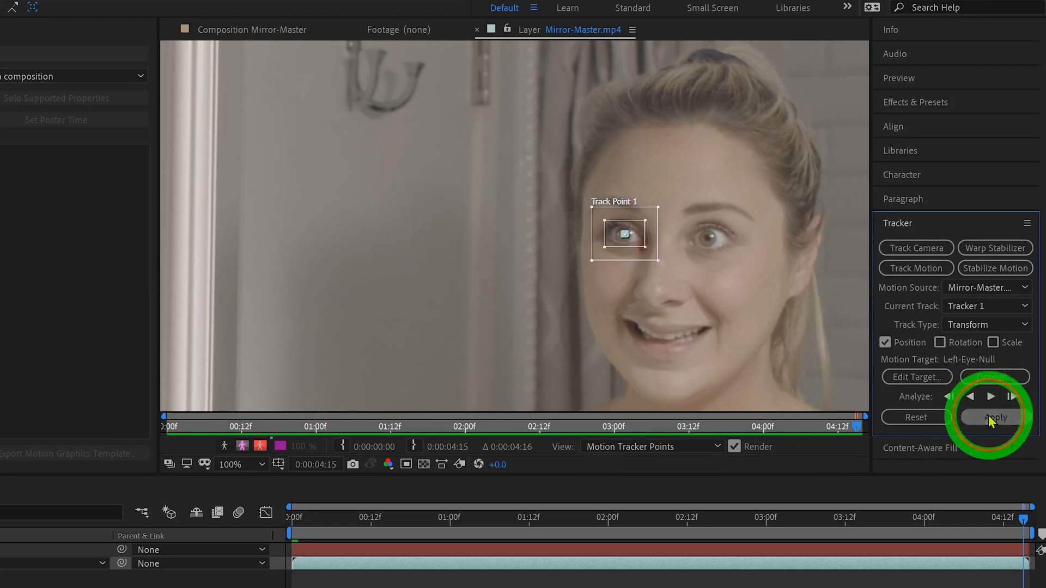
click(994, 416)
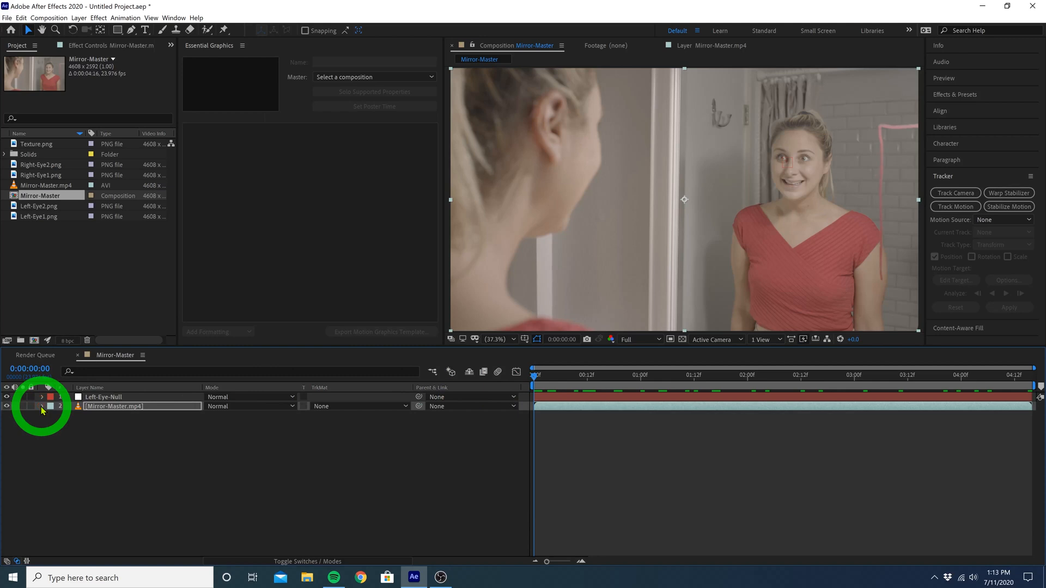
Step: Add Left-Eye1.png as the top layer and trace a Pen mask around the left eye
click(39, 216)
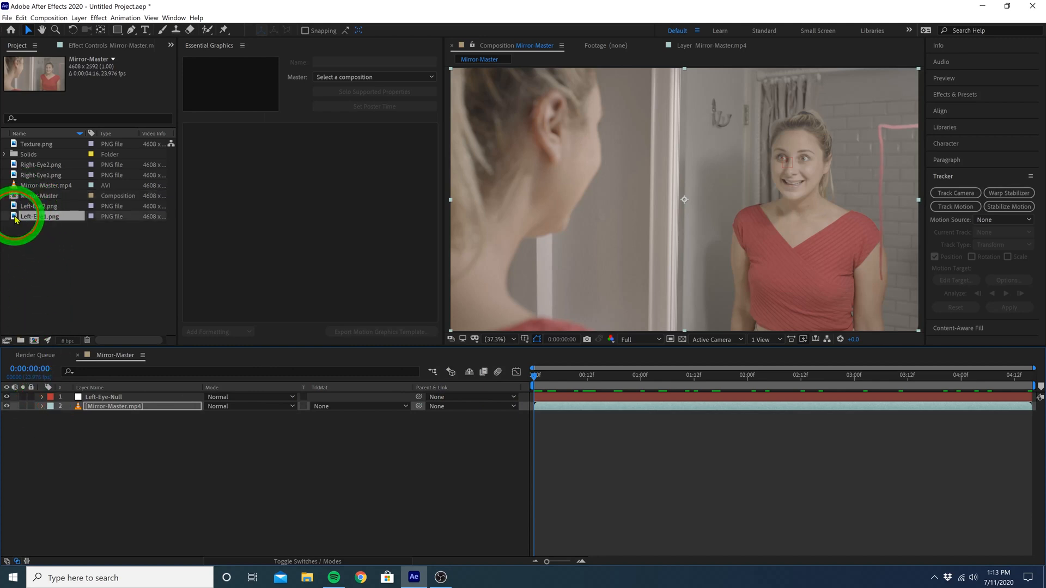
click(41, 216)
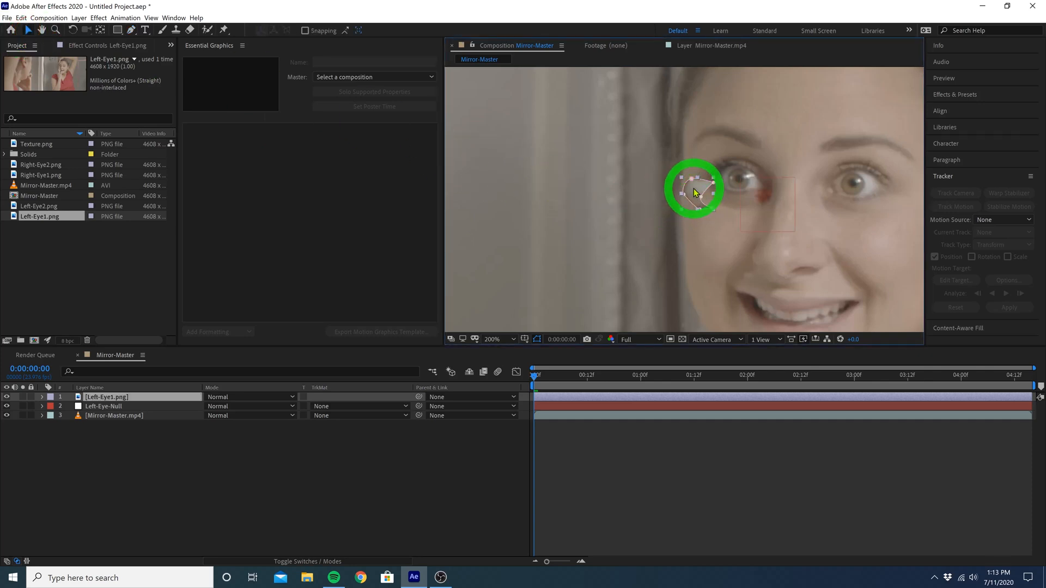
drag(693, 186, 730, 176)
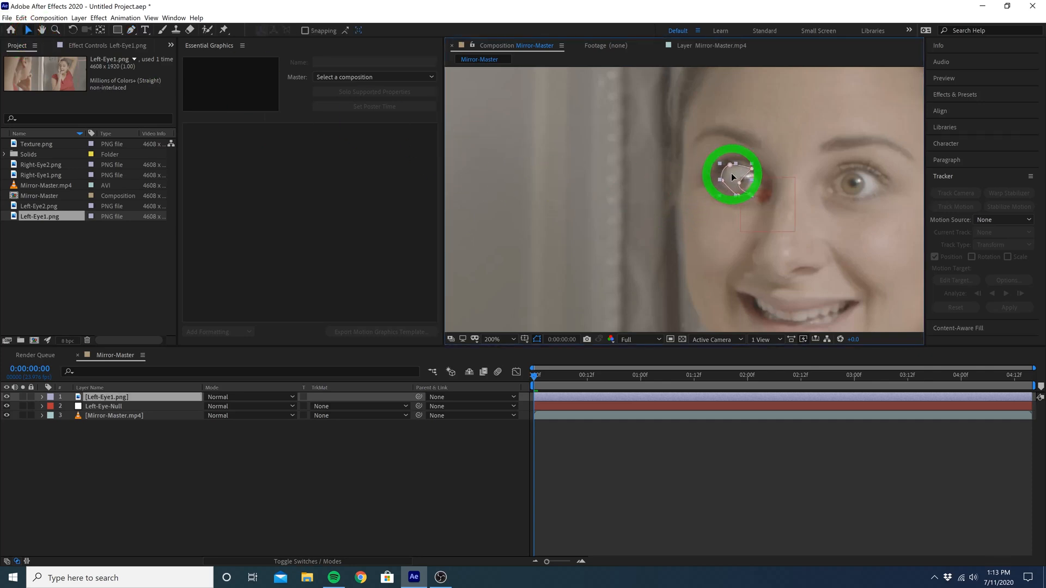
drag(732, 175, 739, 212)
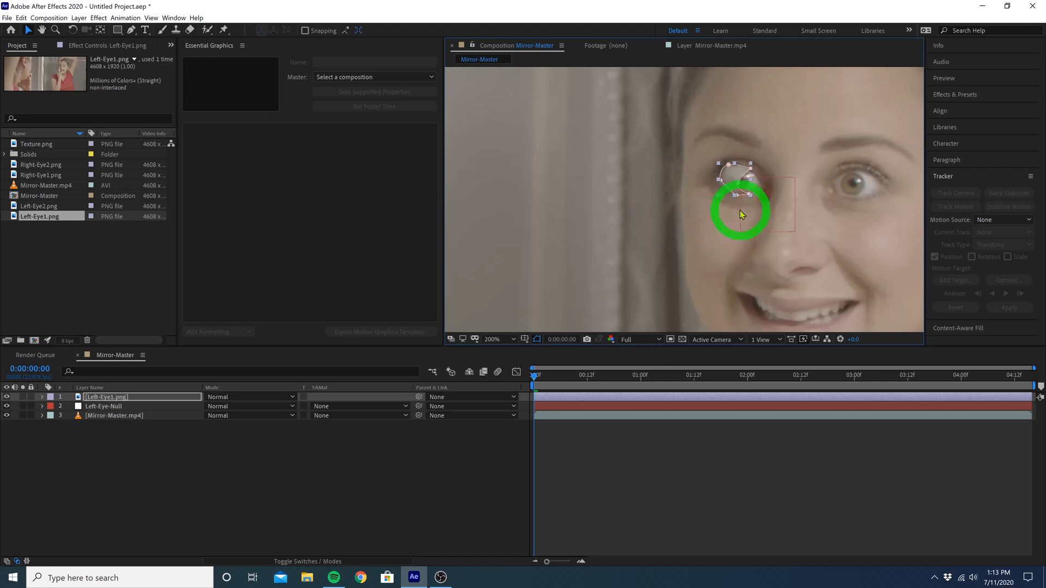
drag(739, 214, 739, 194)
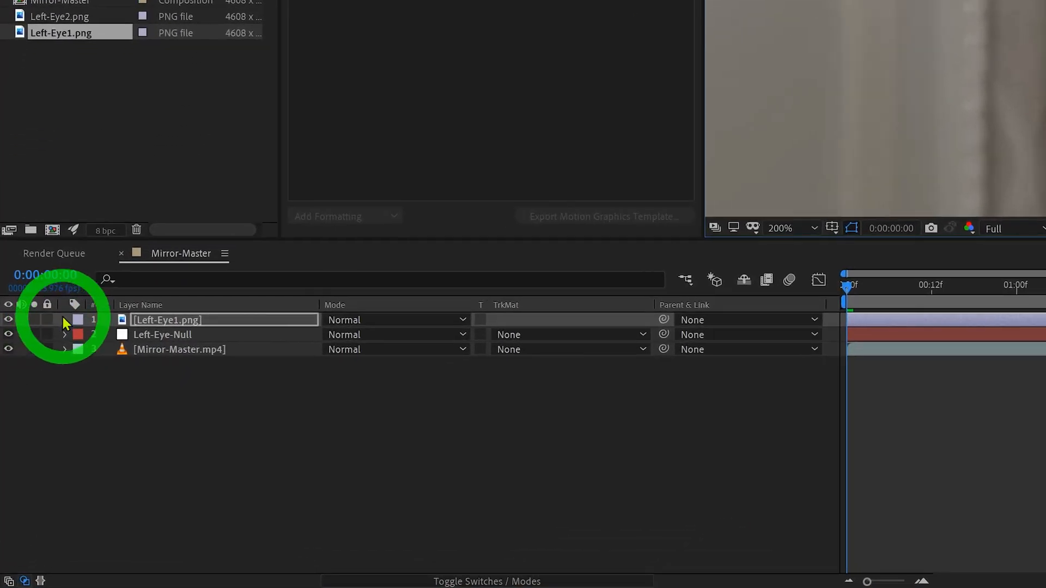
Step: Move Left-Eye1.png over the left-hand eye and reveal its Mask 1 settings
click(64, 319)
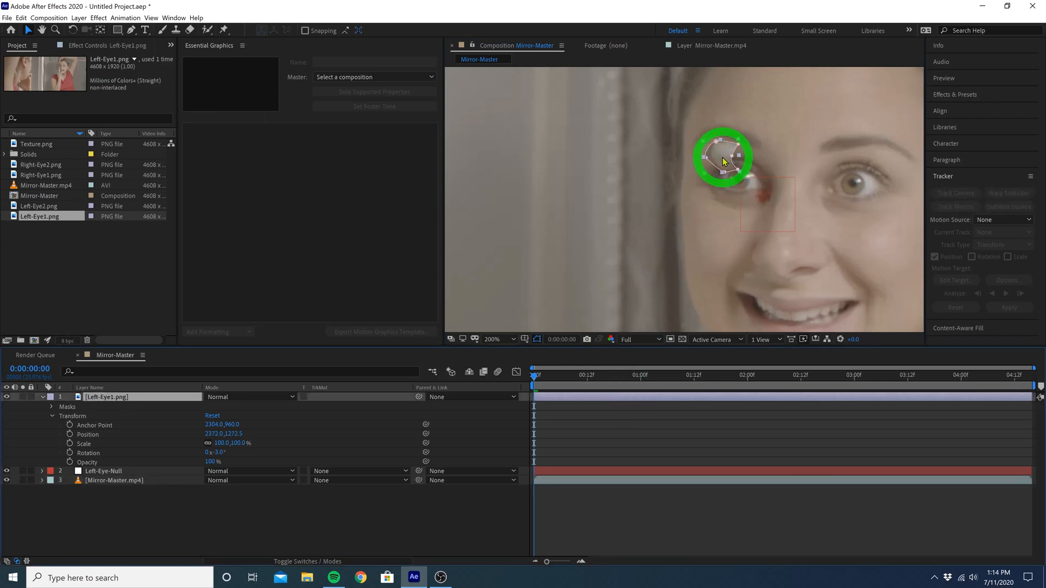
drag(722, 158, 728, 178)
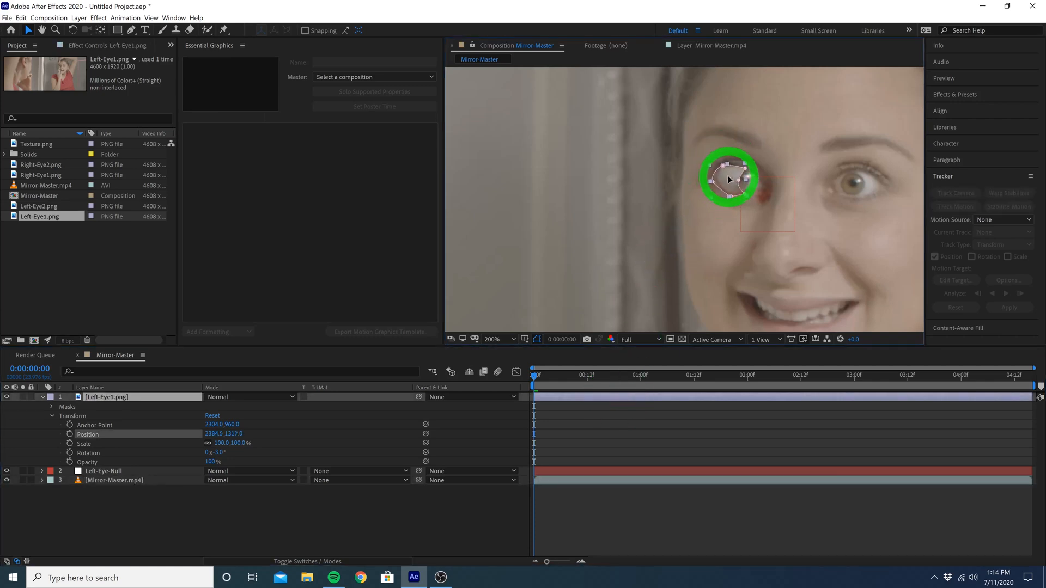
drag(728, 178, 734, 198)
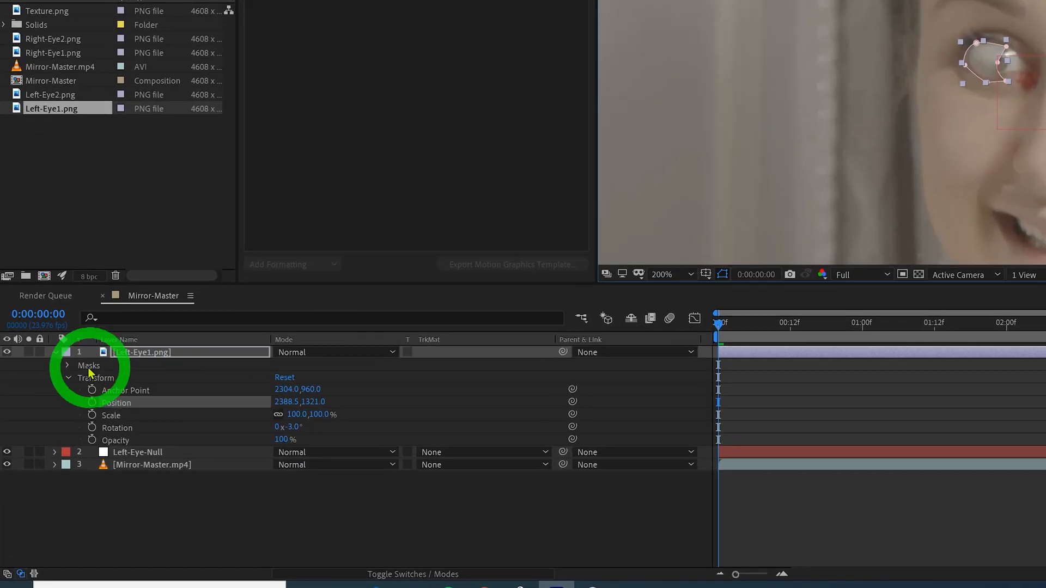
click(67, 366)
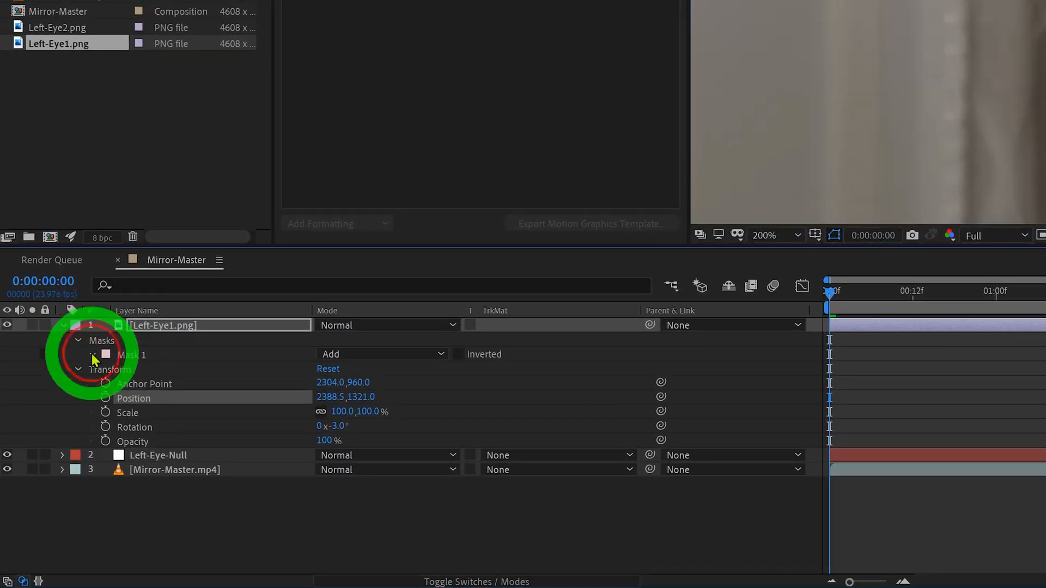
click(94, 354)
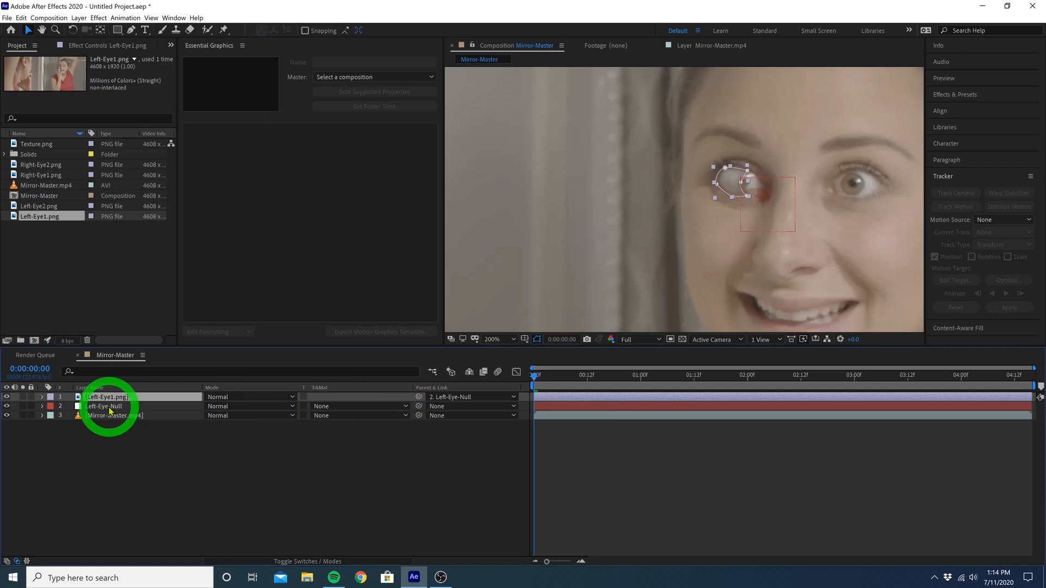
Step: Set the viewer magnification to Fit before adding Left-Eye2.png
click(502, 339)
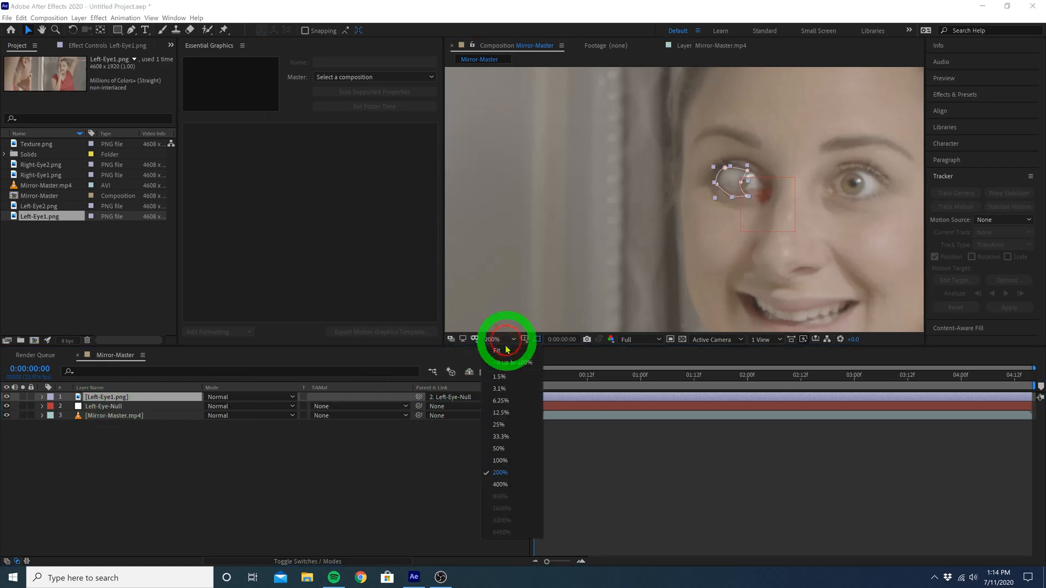
click(497, 350)
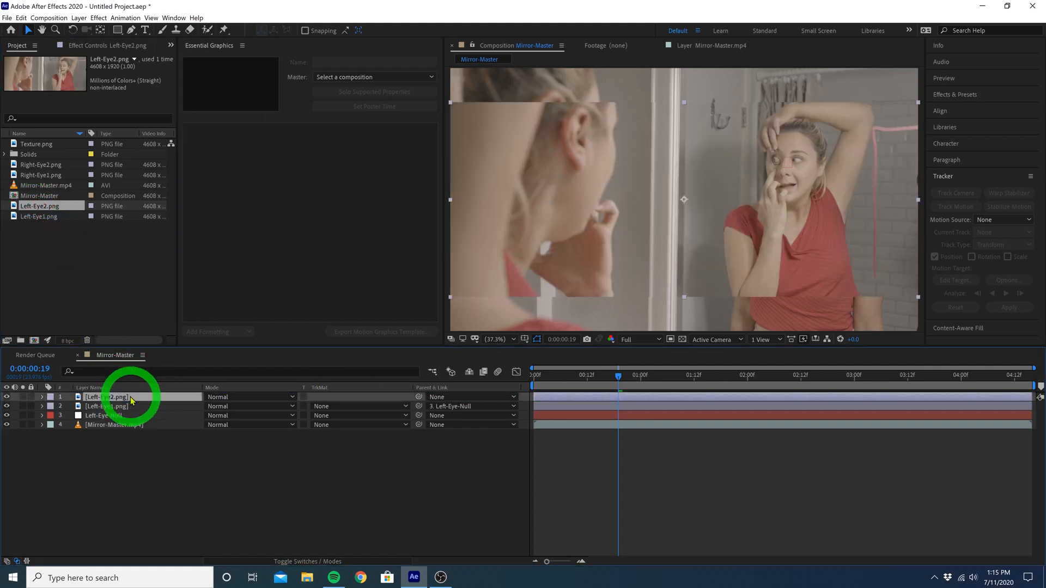
Step: Place Left-Eye2.png over the left eye, parented to Left-Eye-Null, and zoom back to Fit
click(107, 397)
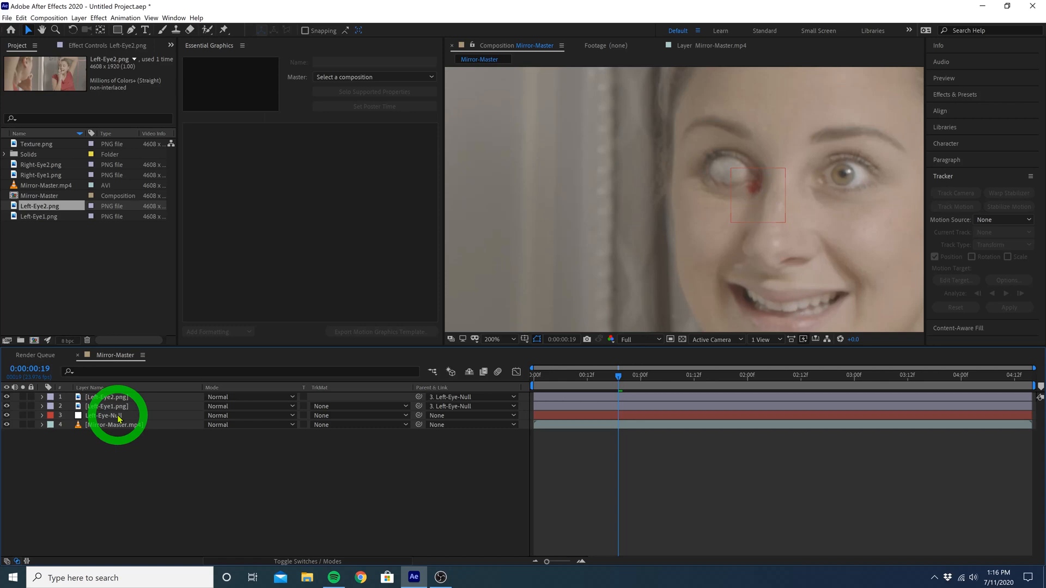
click(494, 340)
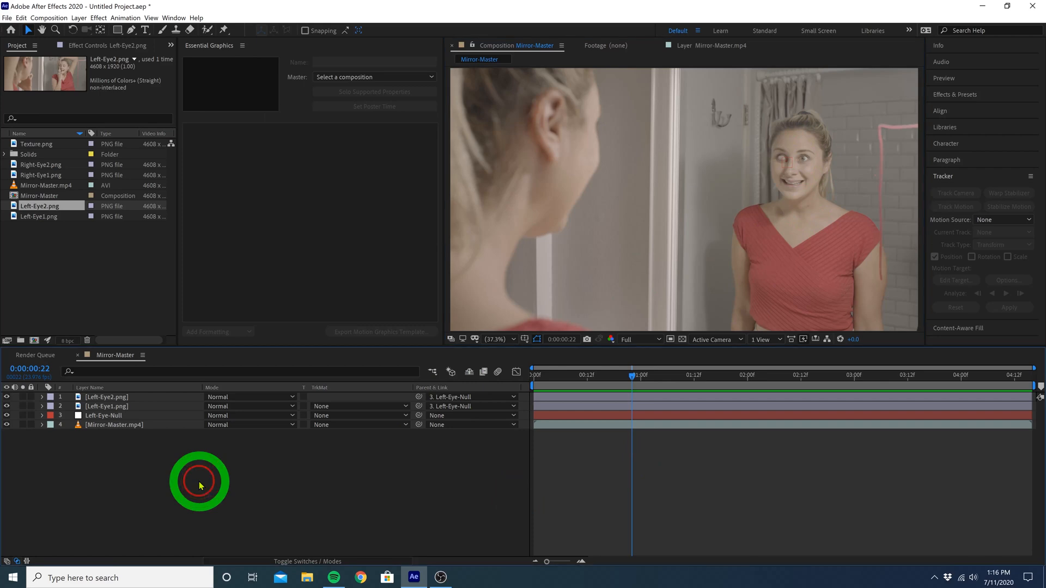
Step: Add a new null object and rename it Right-Eye-Null
right_click(200, 485)
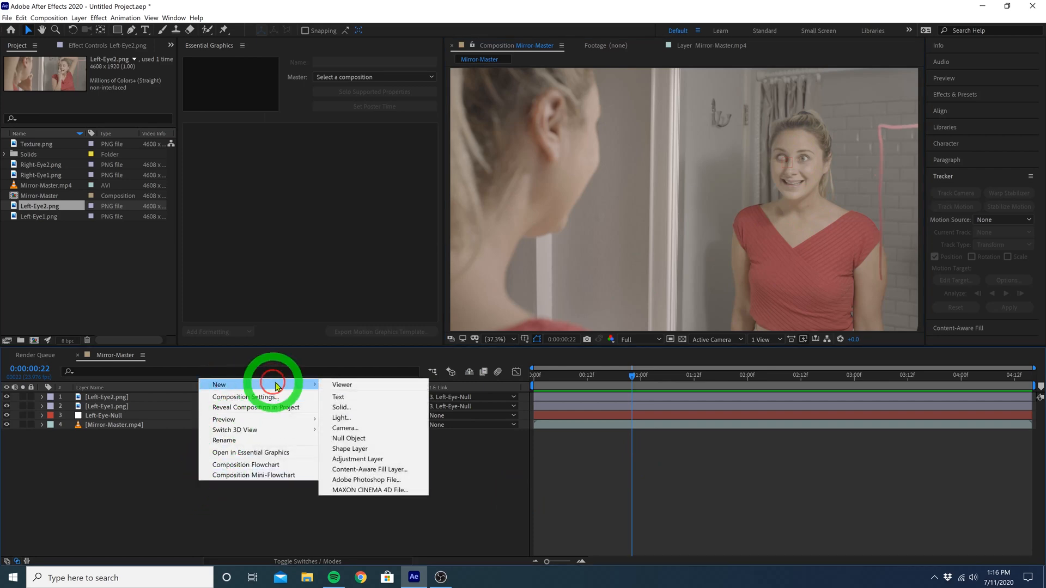
click(348, 438)
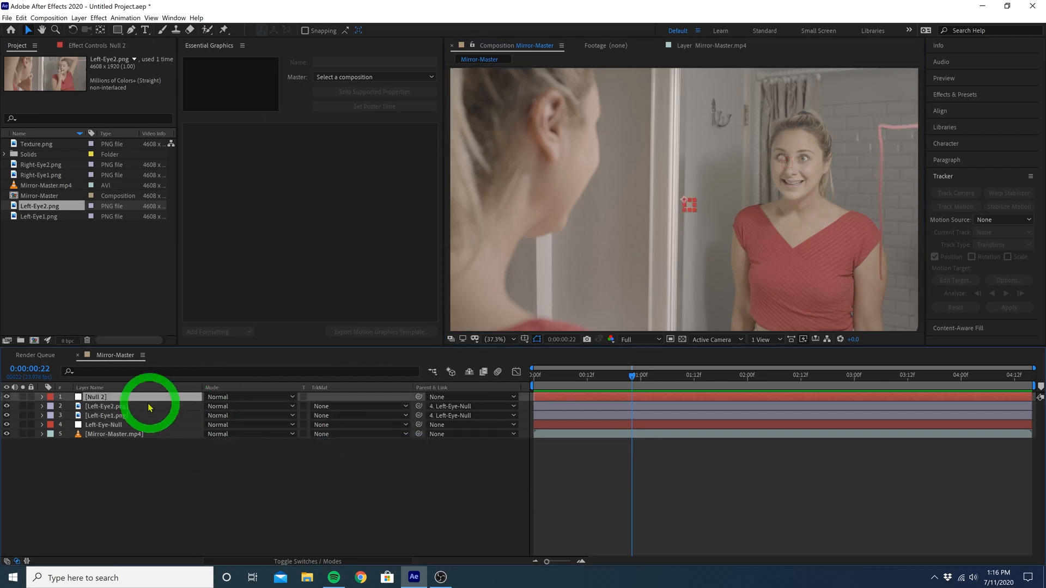
double_click(95, 397)
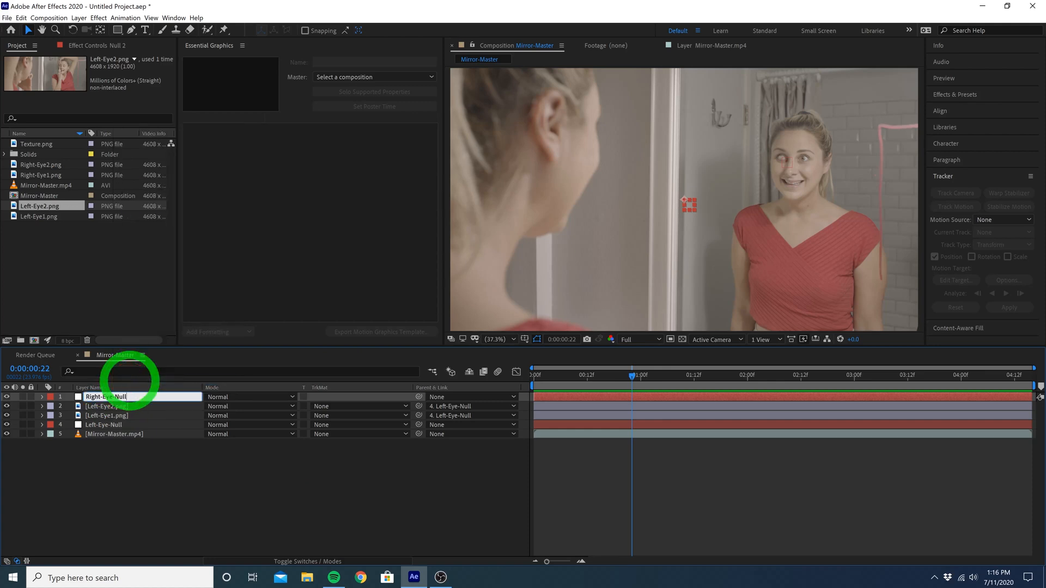
Step: Track the right-hand eye forward and apply X and Y motion to Right-Eye-Null
right_click(113, 435)
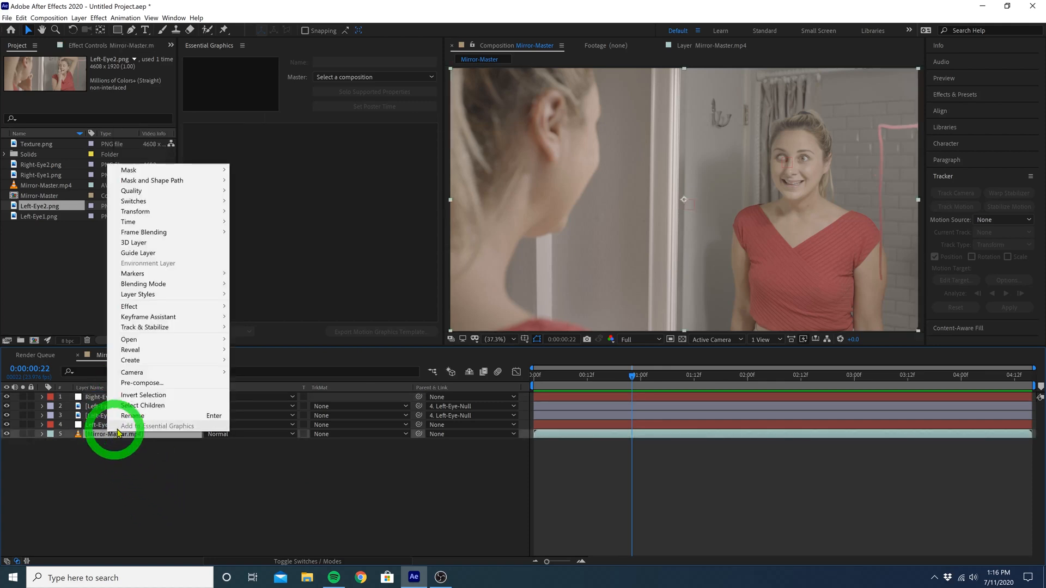
mouse_move(145, 327)
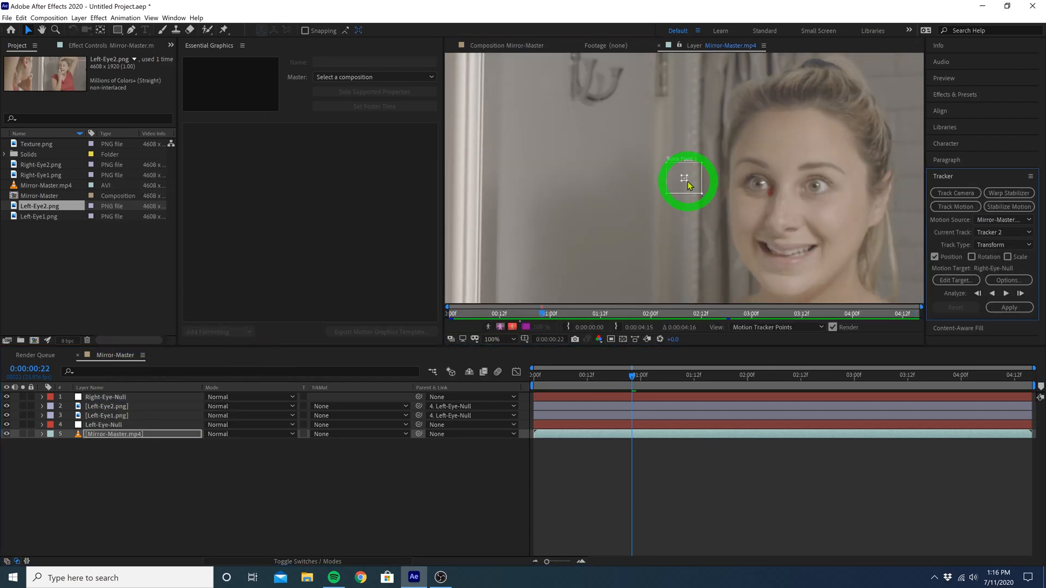
click(450, 371)
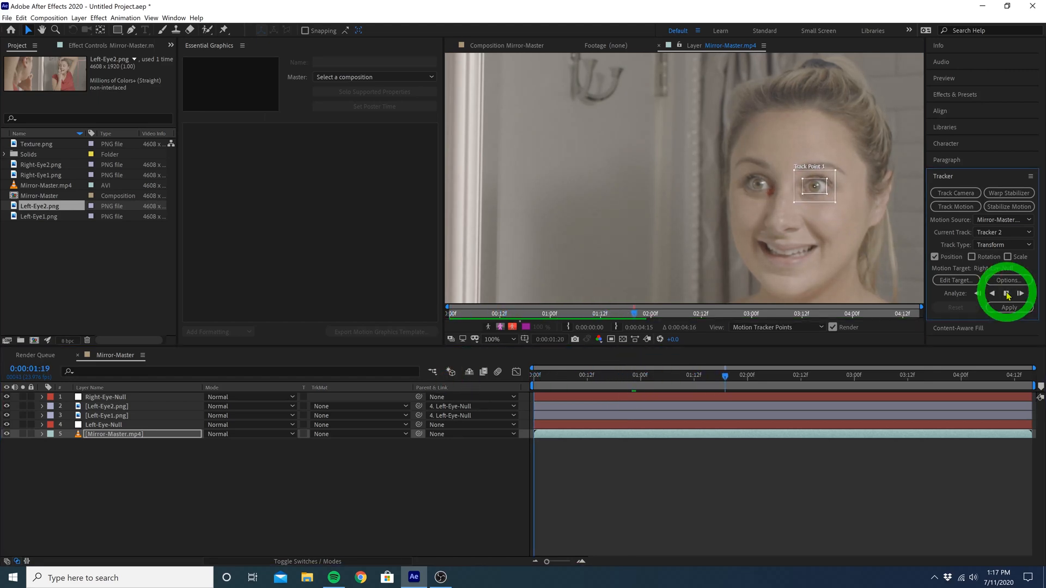
click(1019, 294)
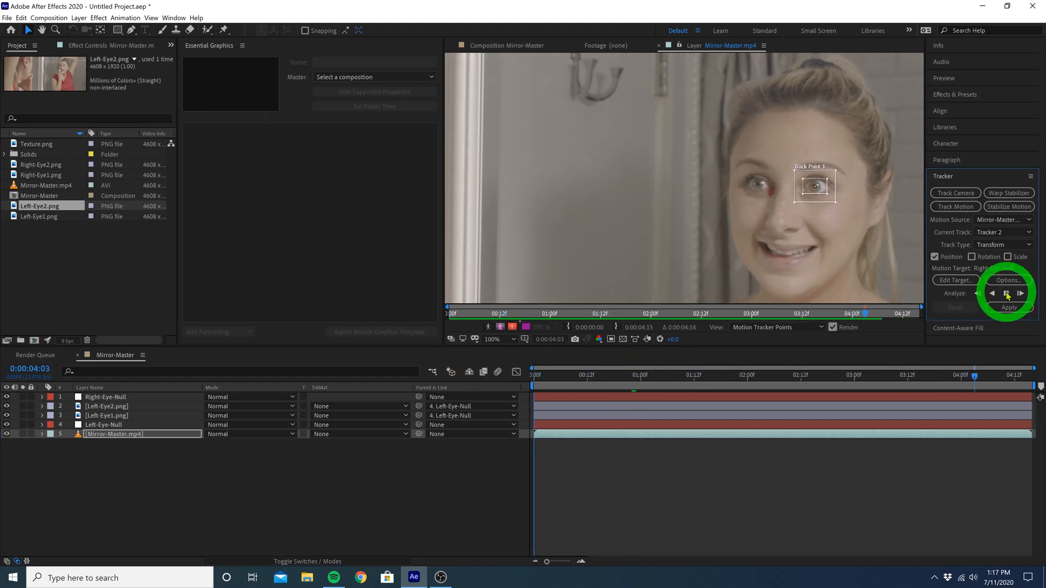
click(953, 280)
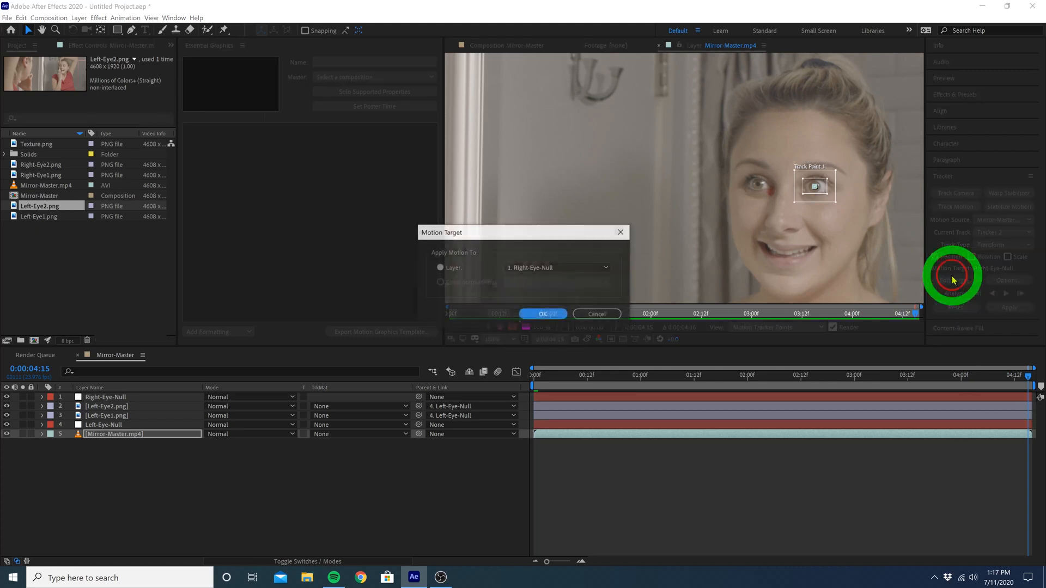
click(541, 313)
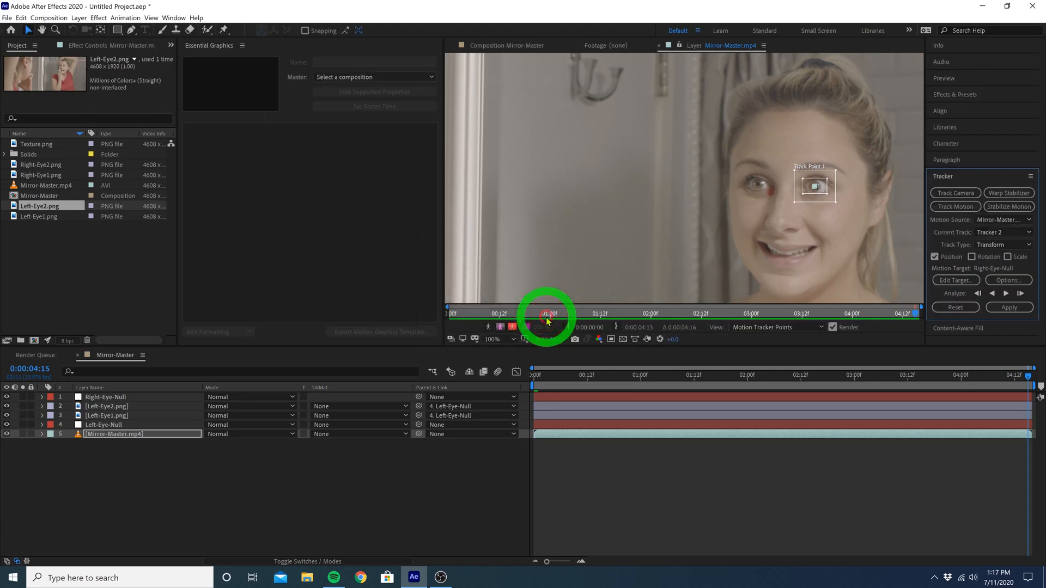
click(1010, 308)
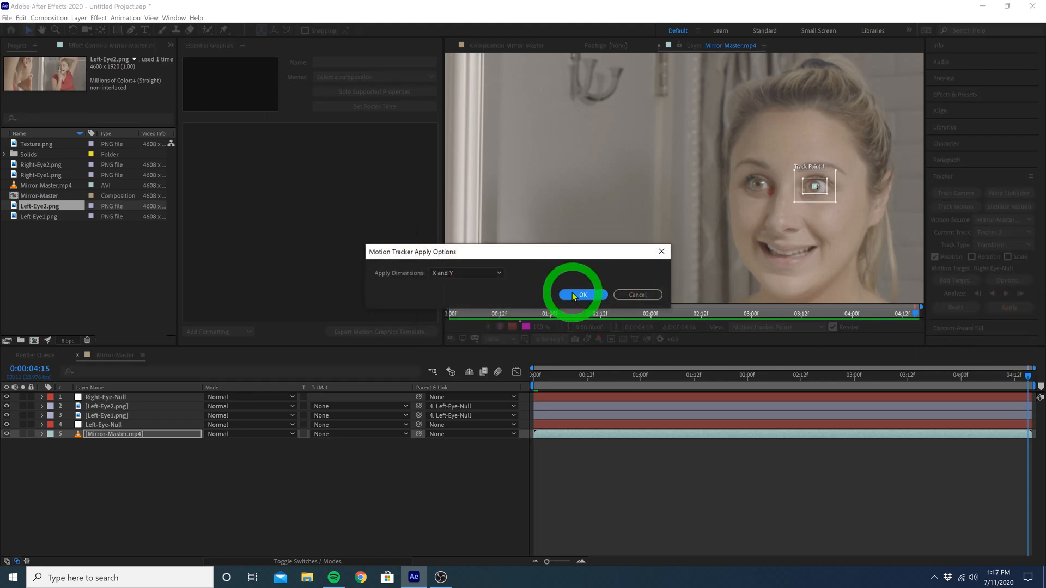
click(577, 295)
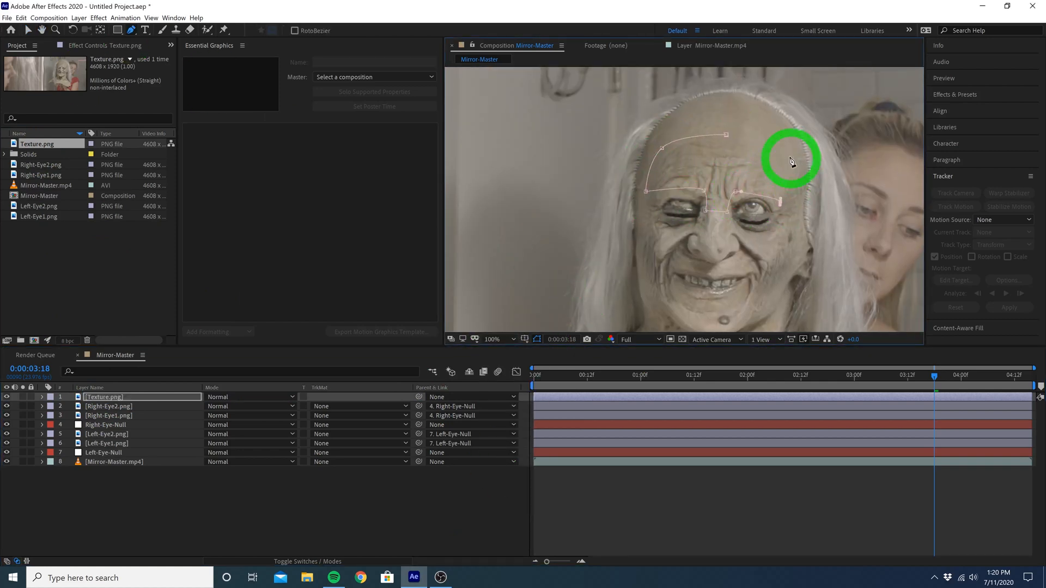
Step: Finish the forehead mask and set Texture.png's Mask Feather to 103 pixels
click(534, 374)
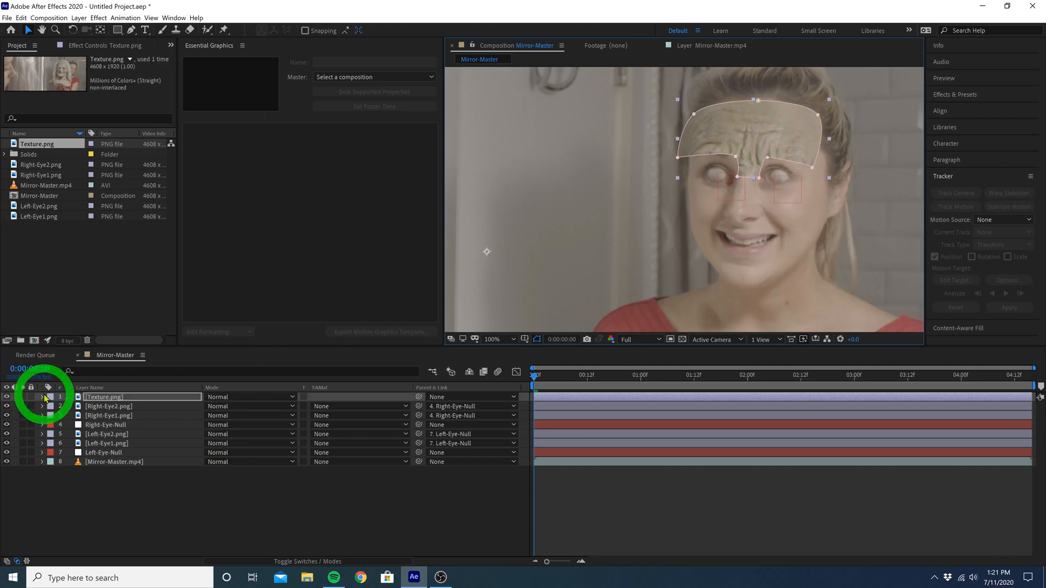
click(41, 397)
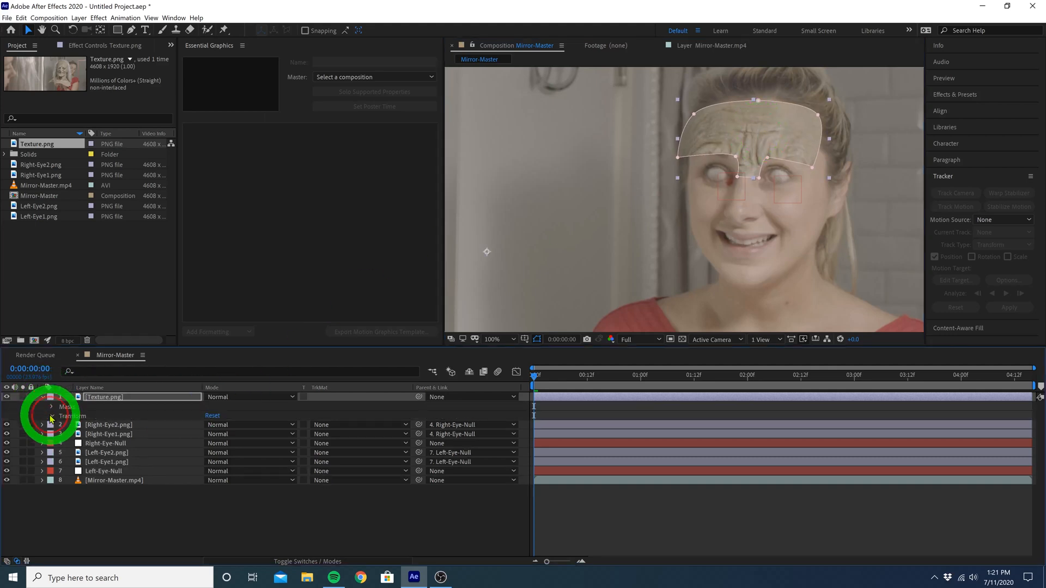
click(51, 415)
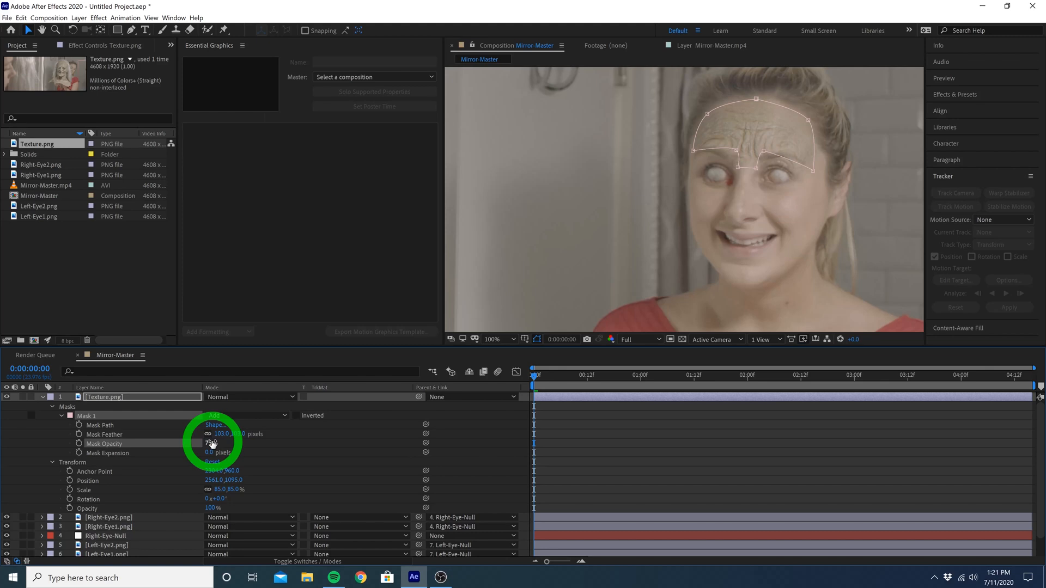
click(42, 397)
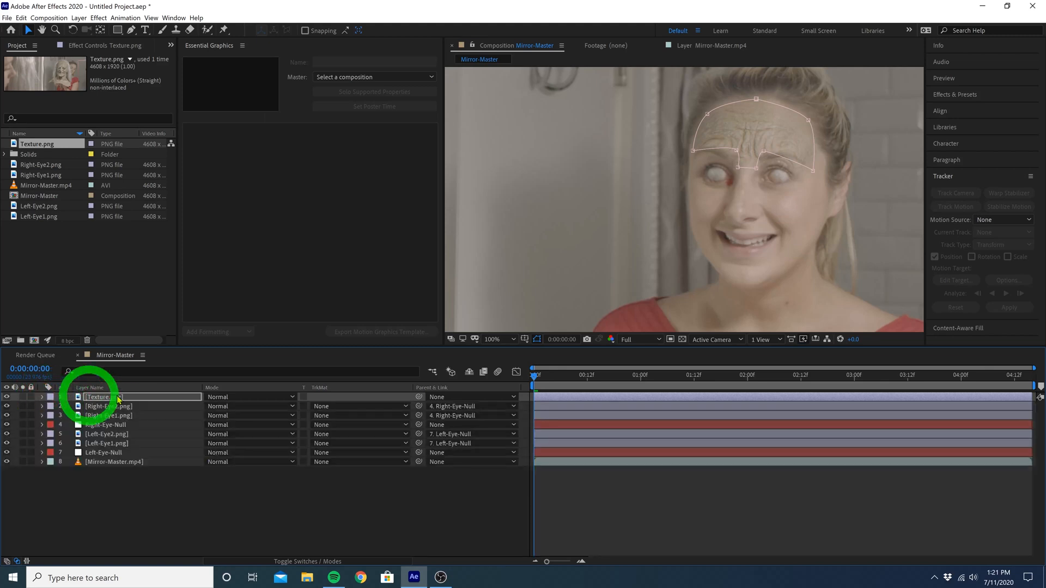